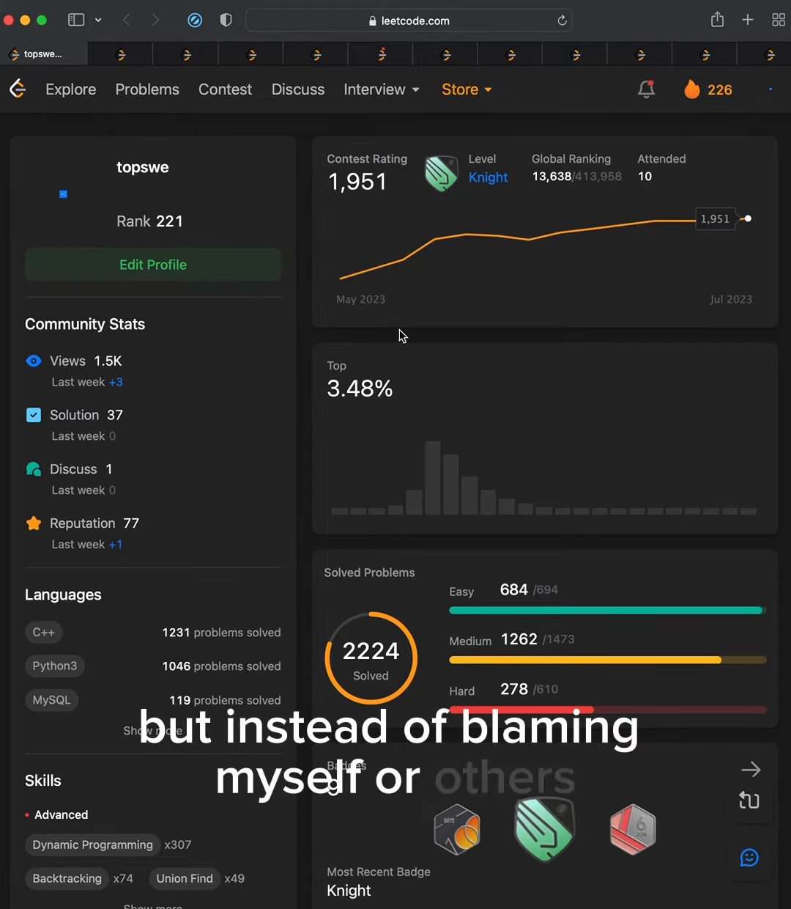
pyautogui.moveTo(308, 325)
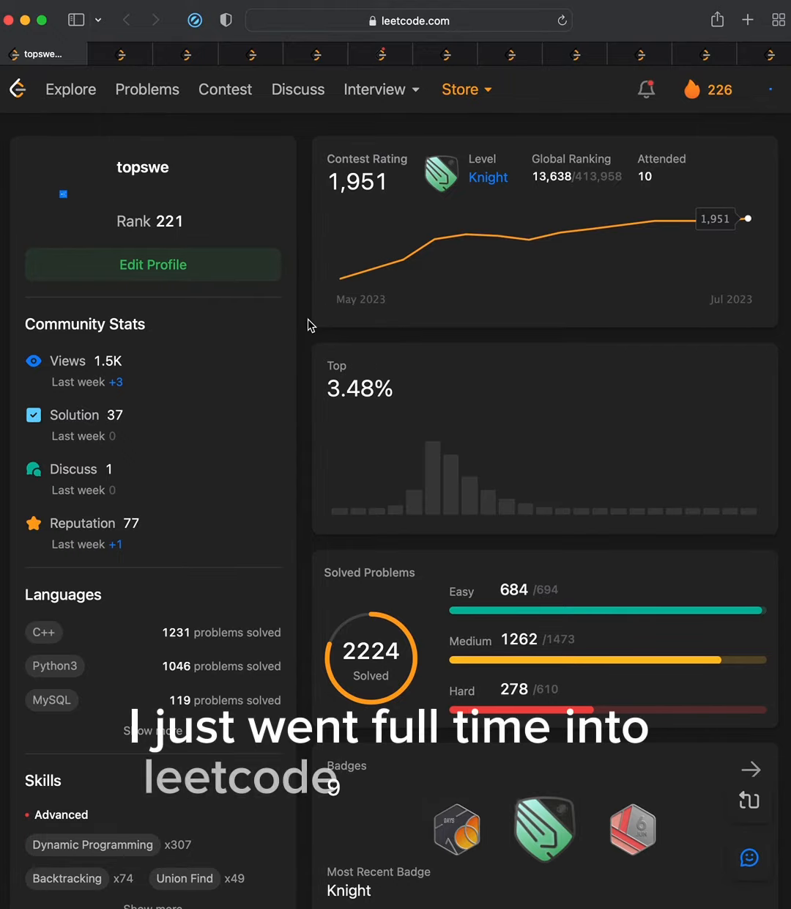
pyautogui.moveTo(396, 564)
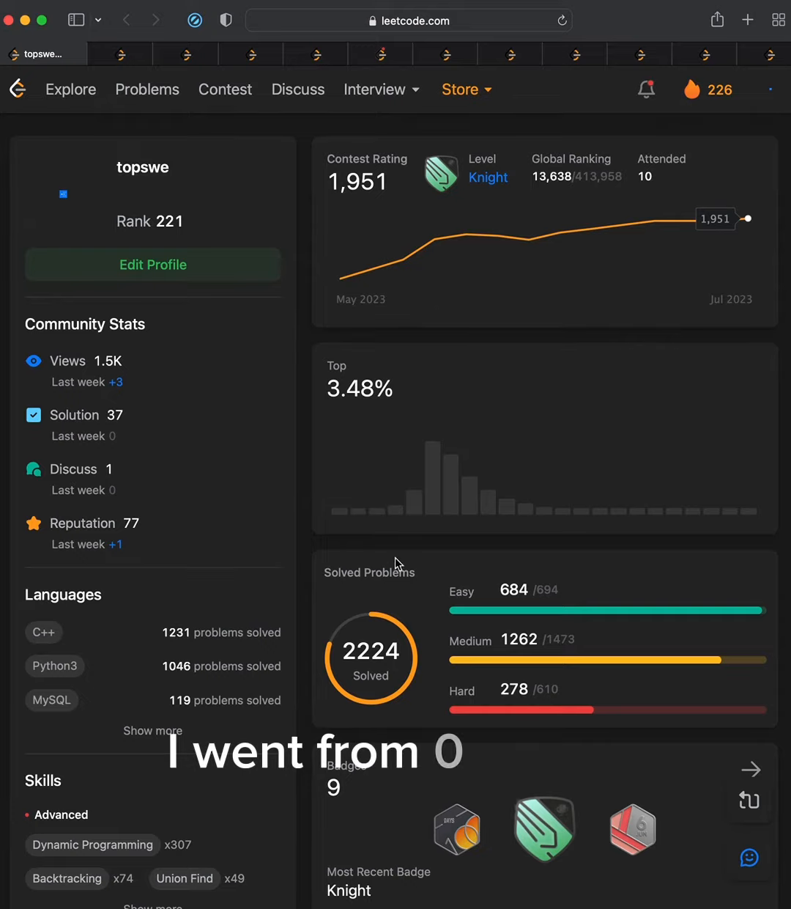
pyautogui.moveTo(425, 661)
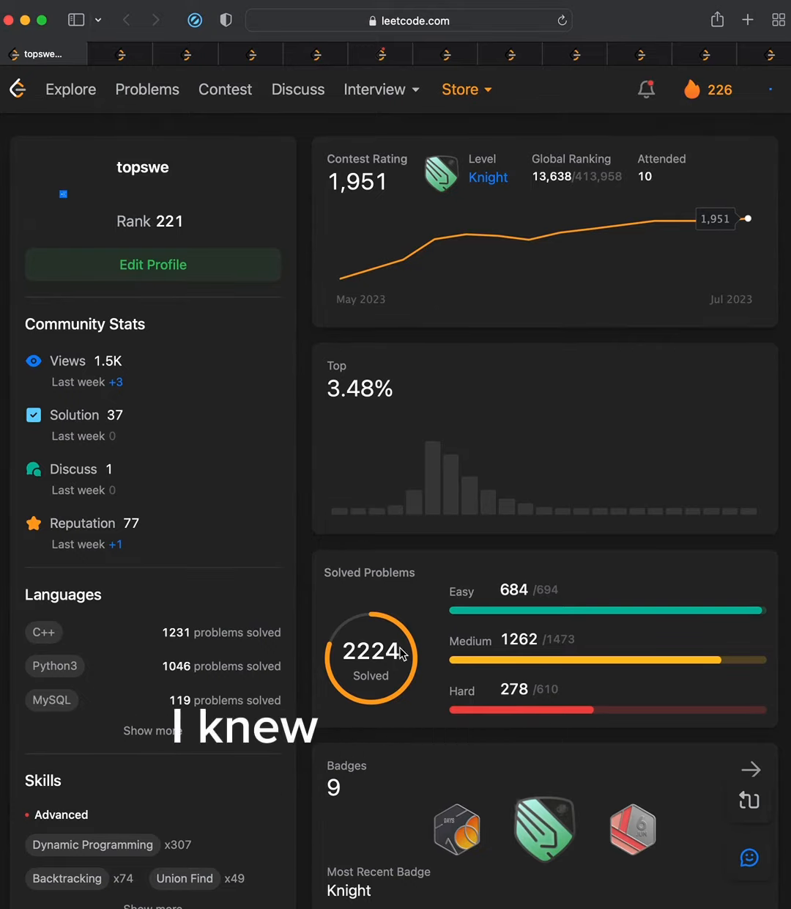
pyautogui.moveTo(597, 523)
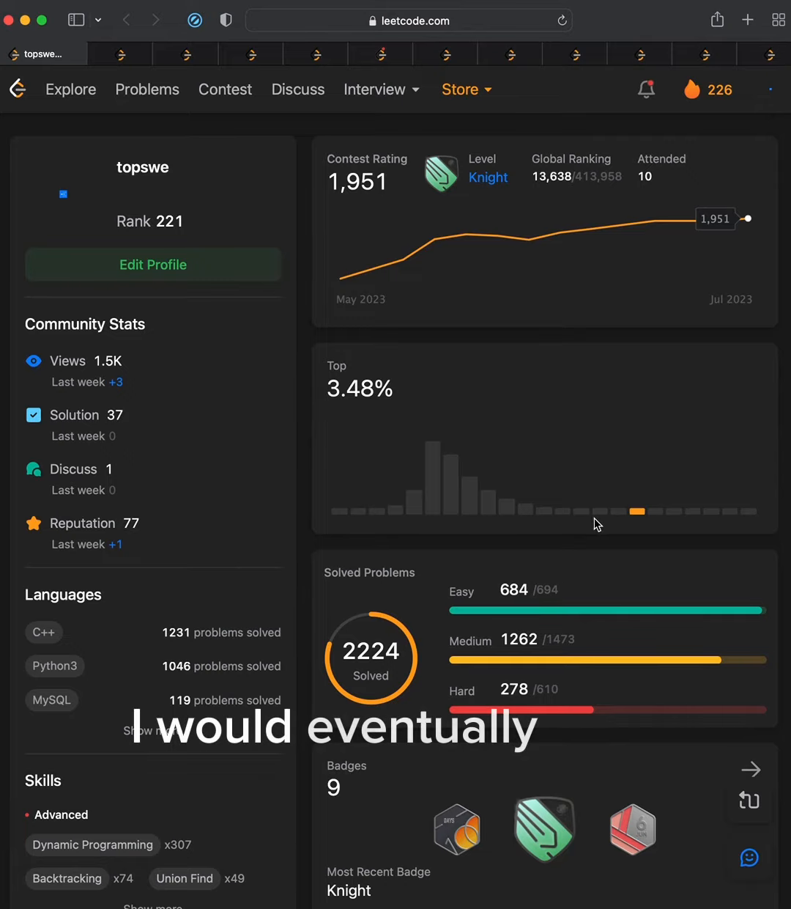
pyautogui.moveTo(350, 427)
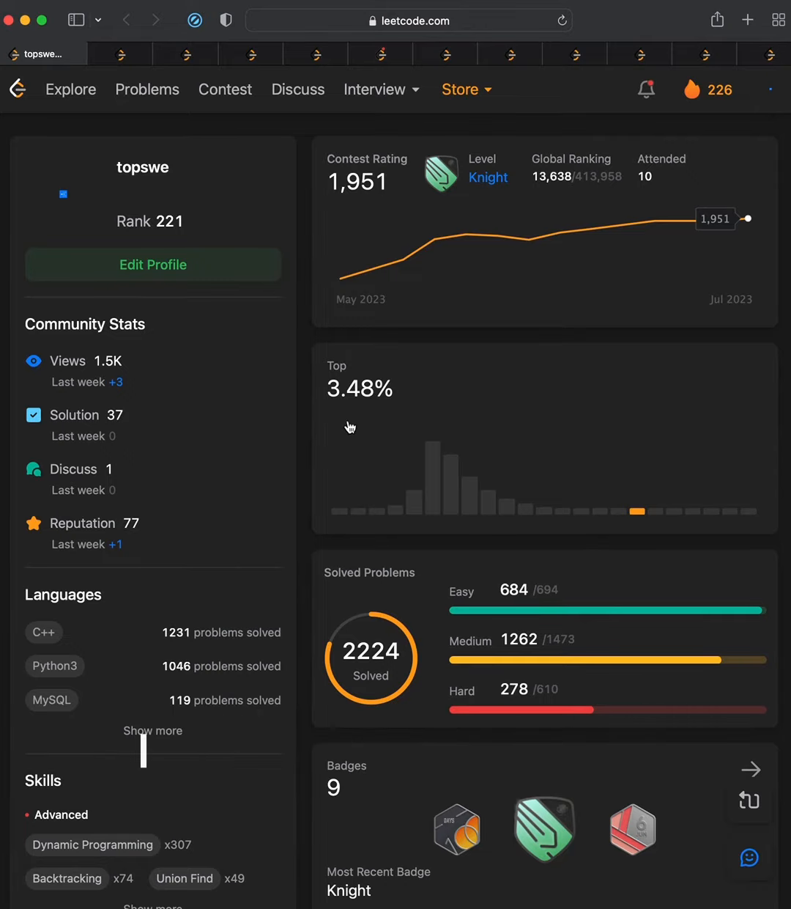
pyautogui.moveTo(317, 418)
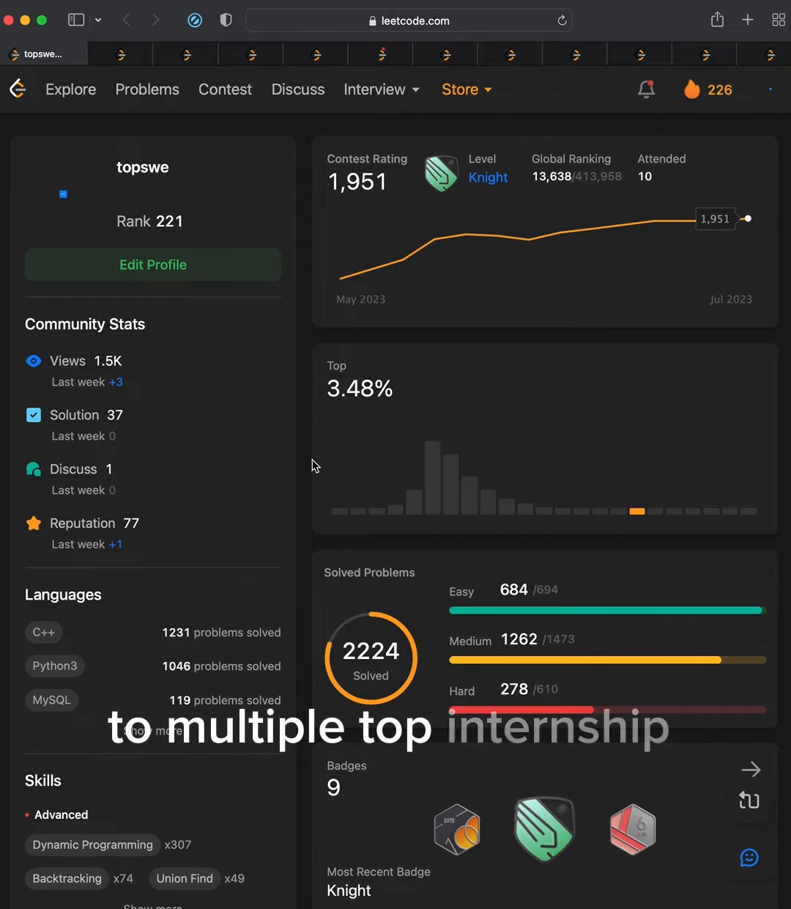
pyautogui.moveTo(323, 378)
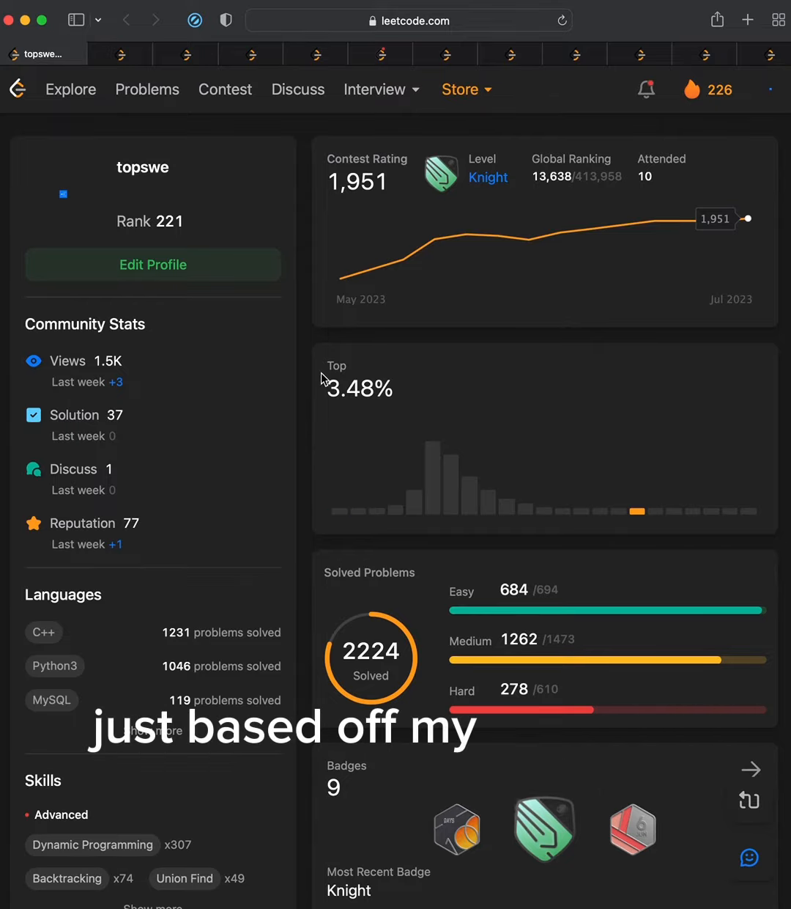
pyautogui.moveTo(278, 454)
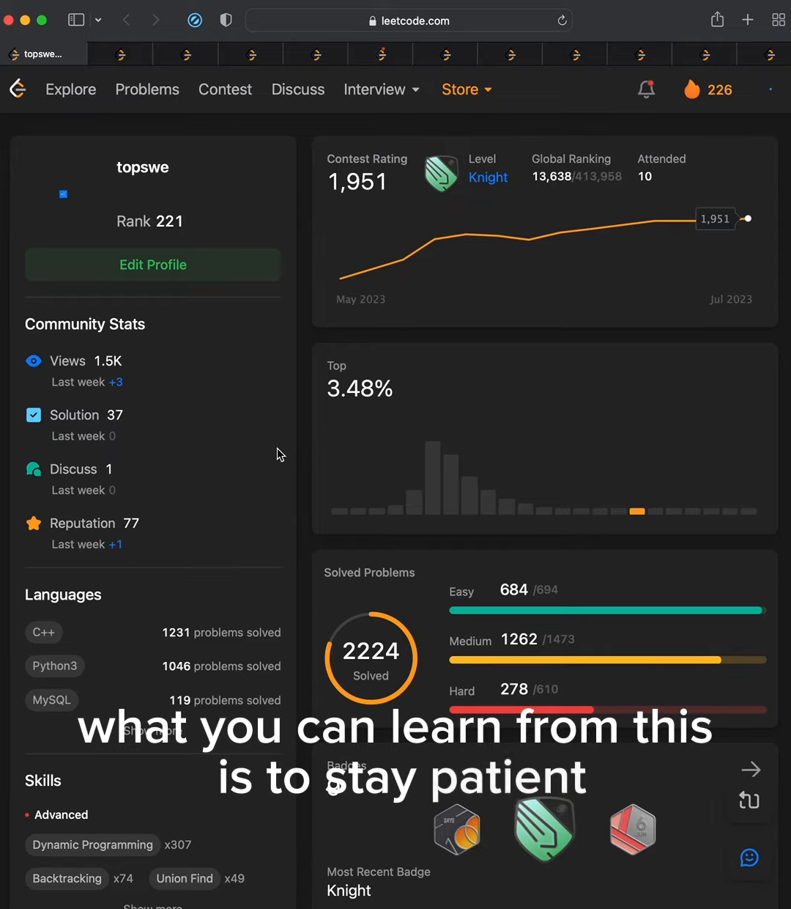
pyautogui.moveTo(528, 240)
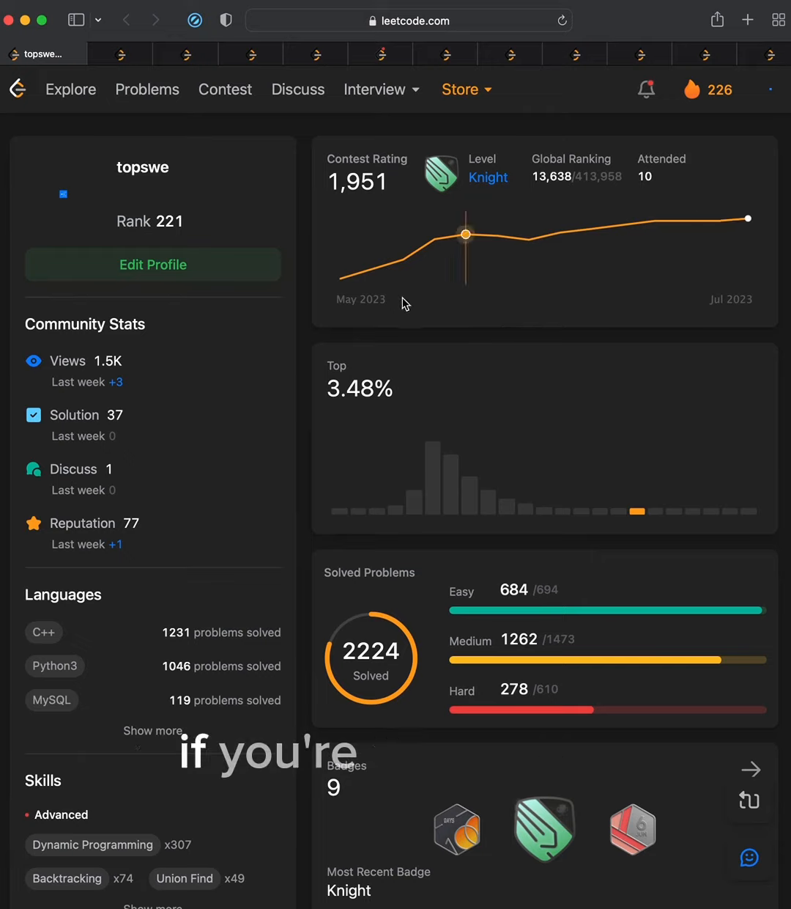
pyautogui.moveTo(351, 280)
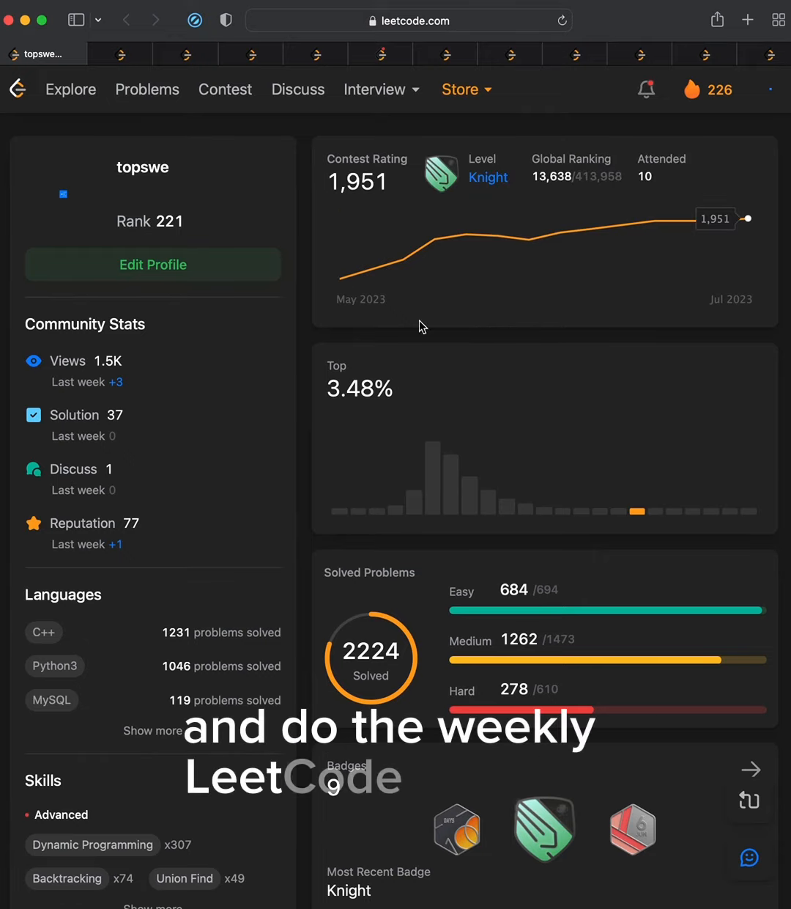
pyautogui.moveTo(401, 261)
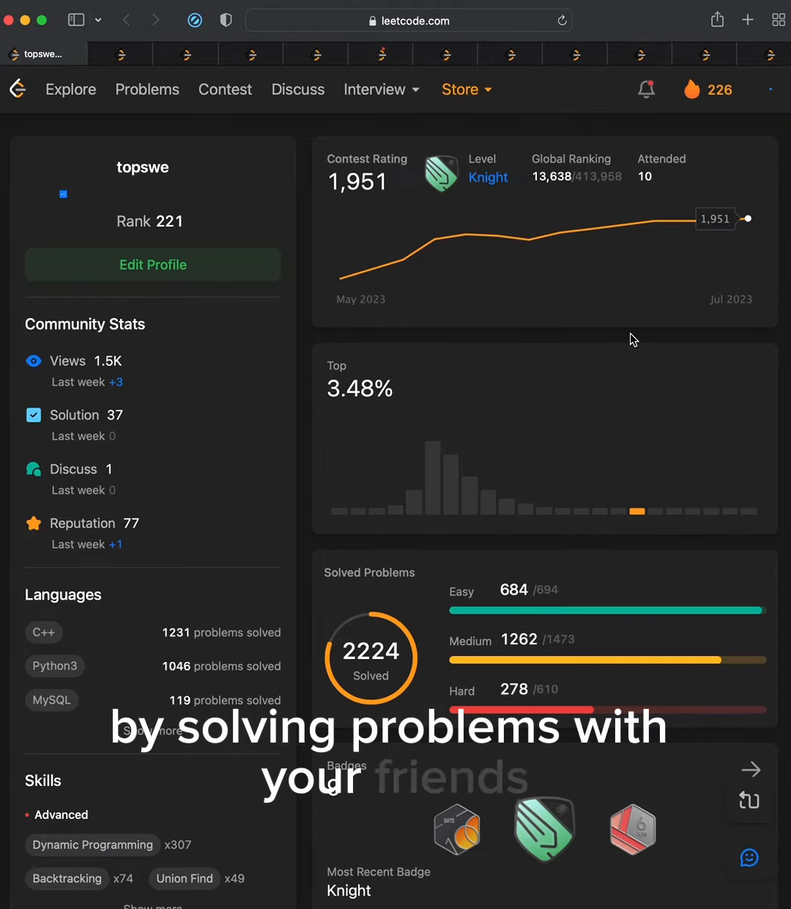
pyautogui.moveTo(464, 361)
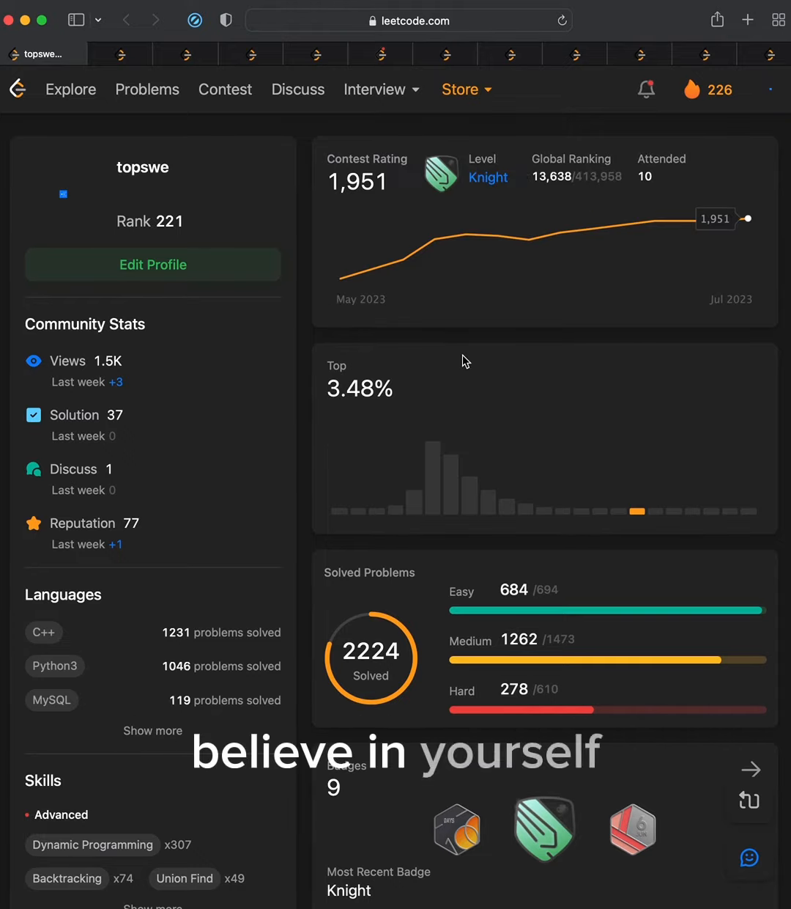